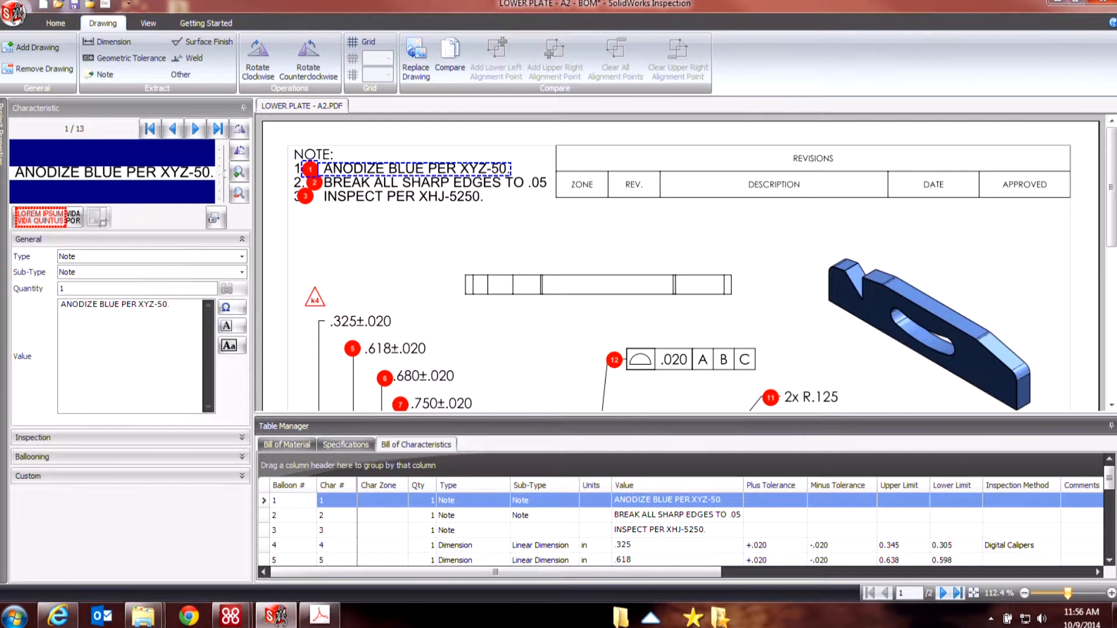
pyautogui.moveTo(484, 420)
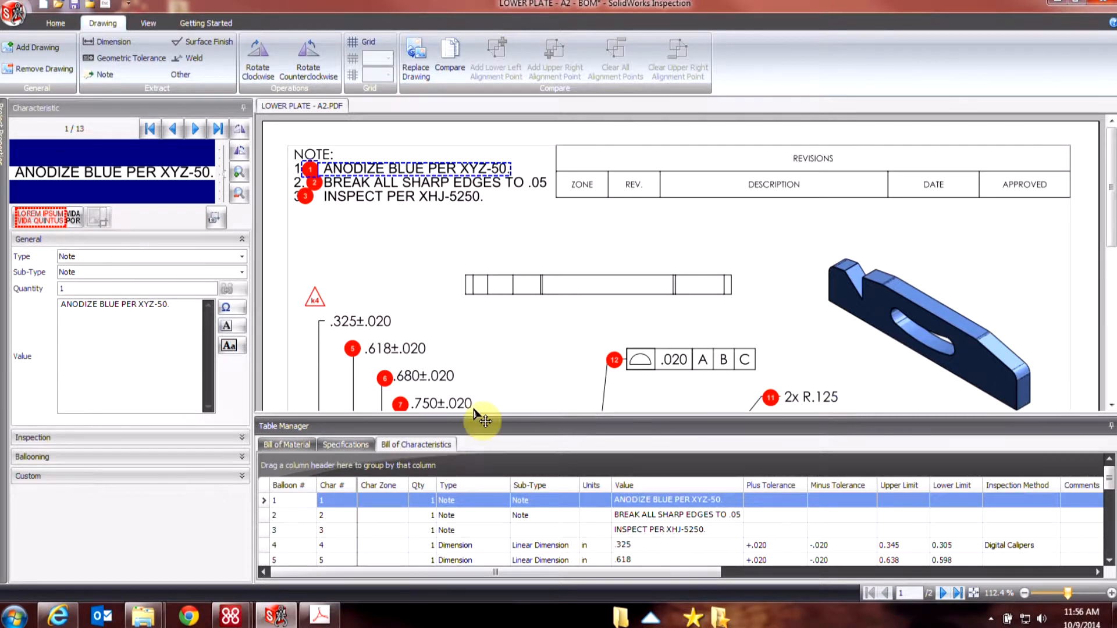
# Show the empty Bill of Material table for the ballooned lower plate drawing
pyautogui.click(287, 443)
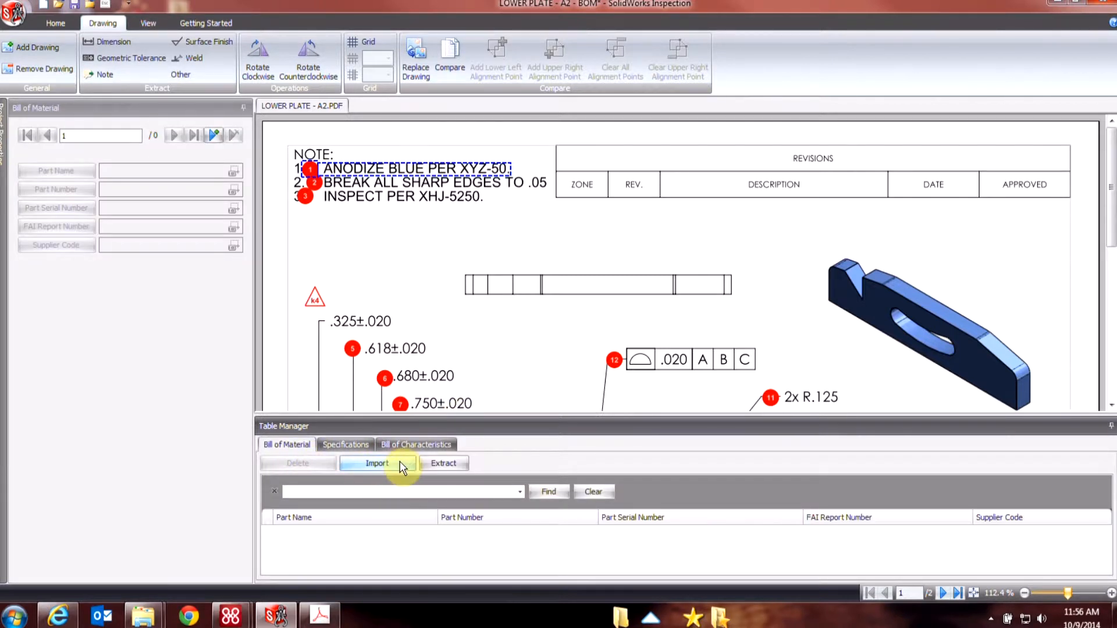
pyautogui.moveTo(444, 463)
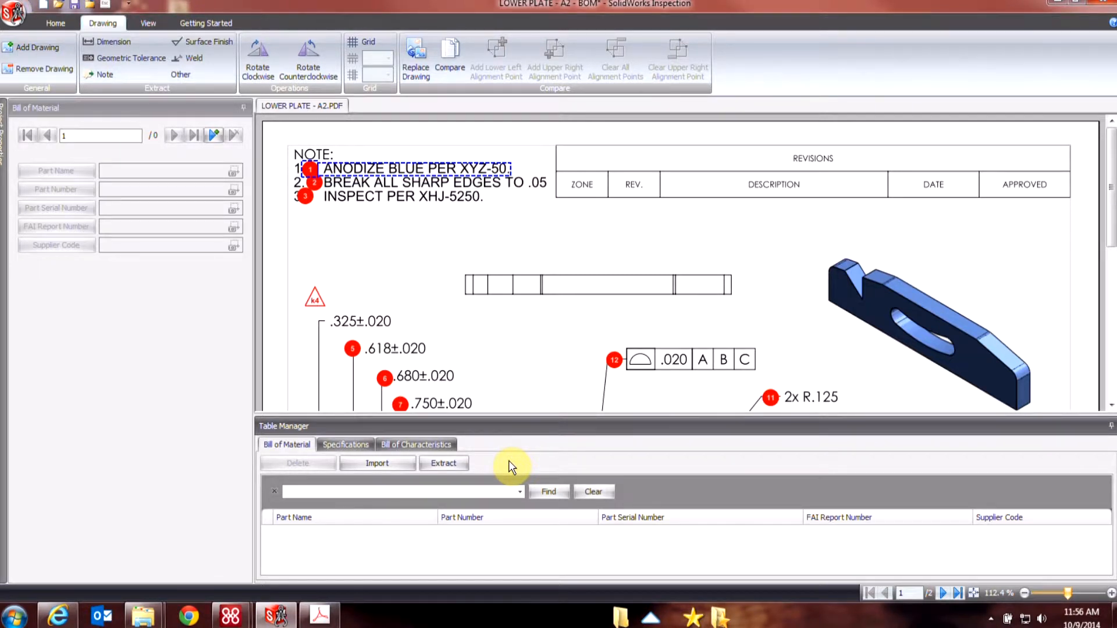
pyautogui.moveTo(377, 463)
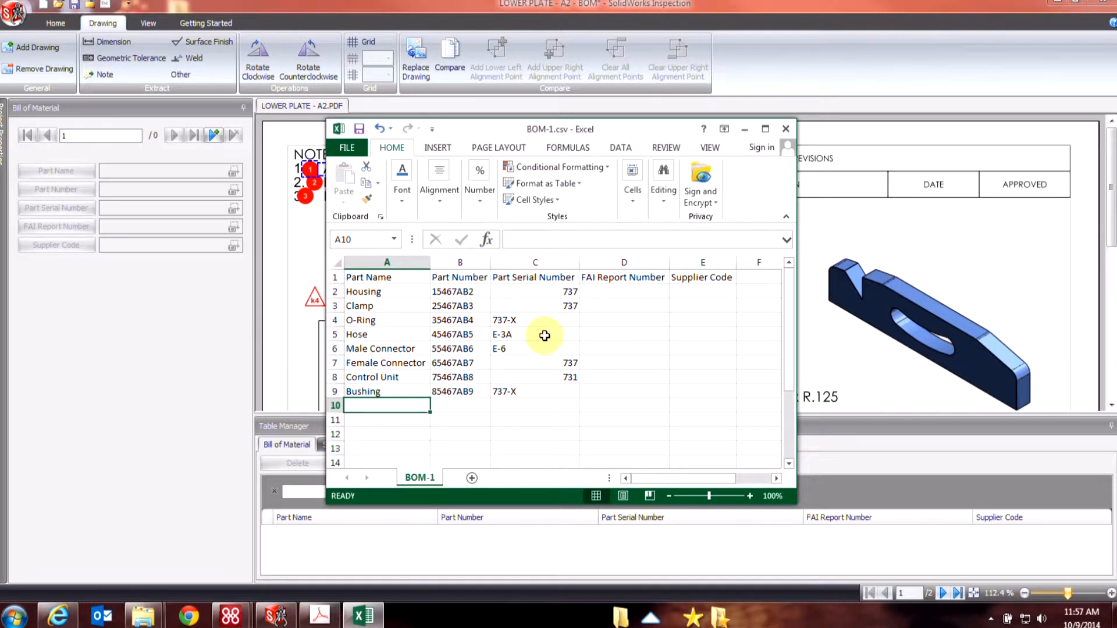
pyautogui.moveTo(615, 132)
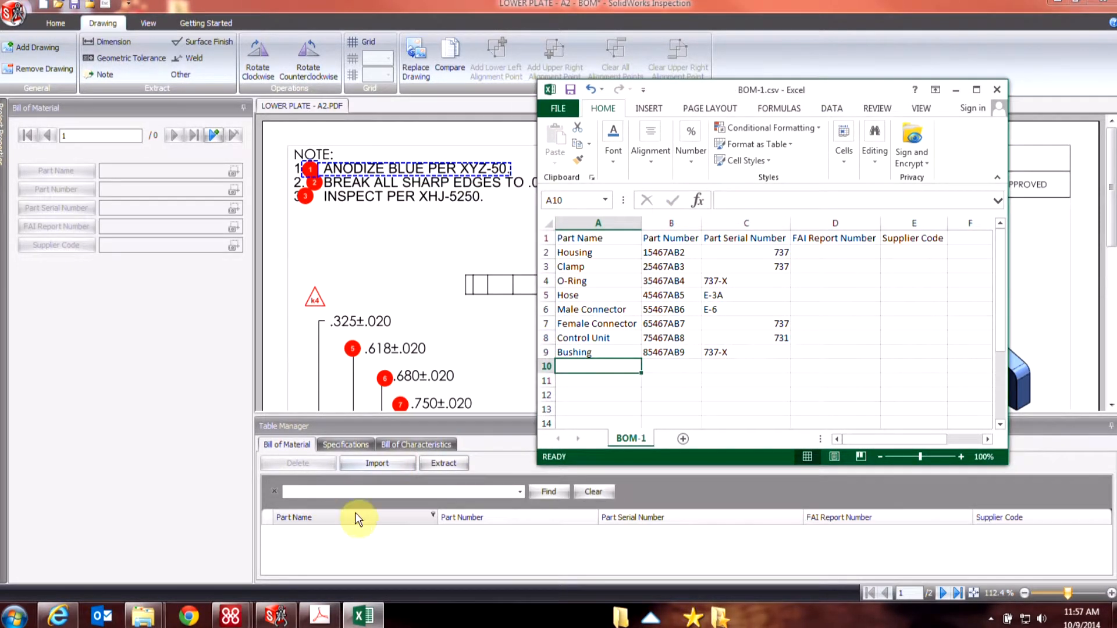
pyautogui.moveTo(826, 521)
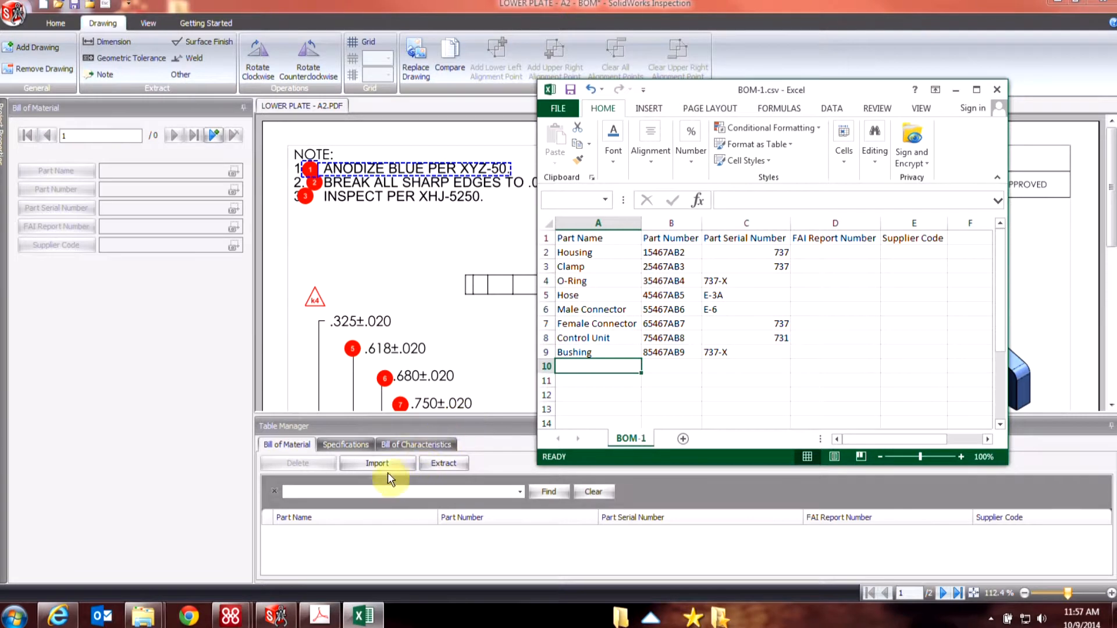
# Import the eight parts from BOM-1.csv and give Housing supplier code 12345
pyautogui.click(377, 463)
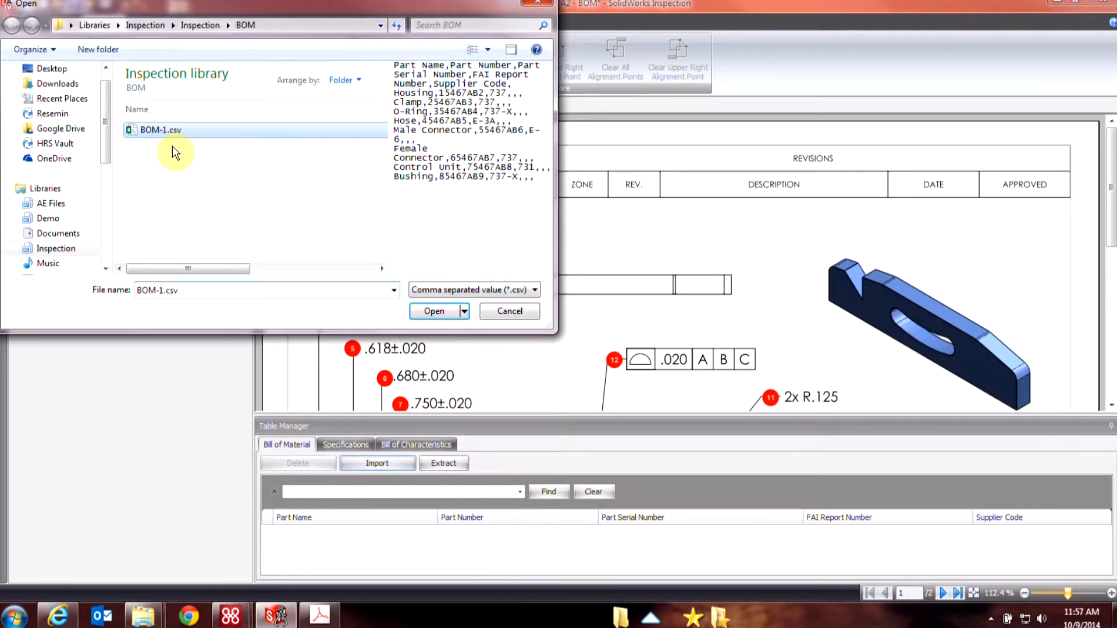
pyautogui.click(433, 312)
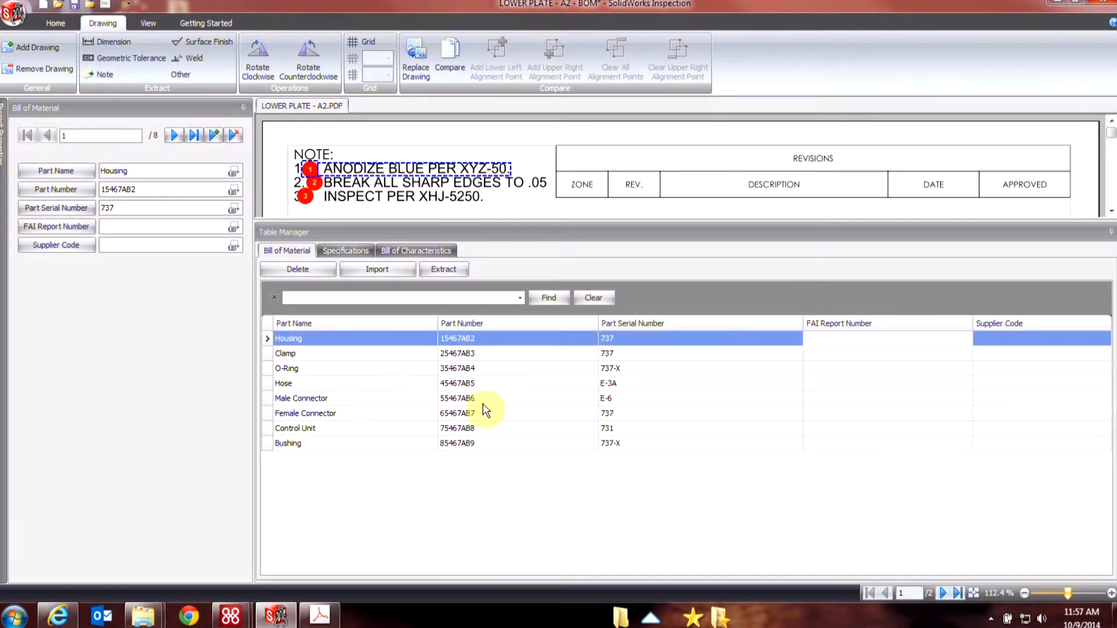
pyautogui.moveTo(900, 349)
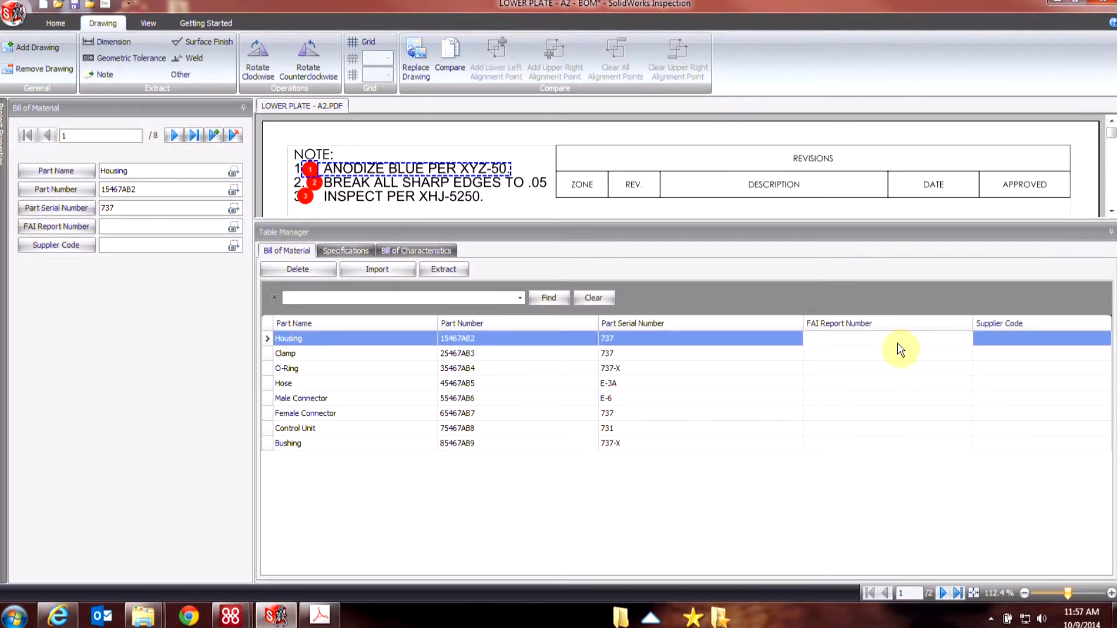
pyautogui.click(161, 247)
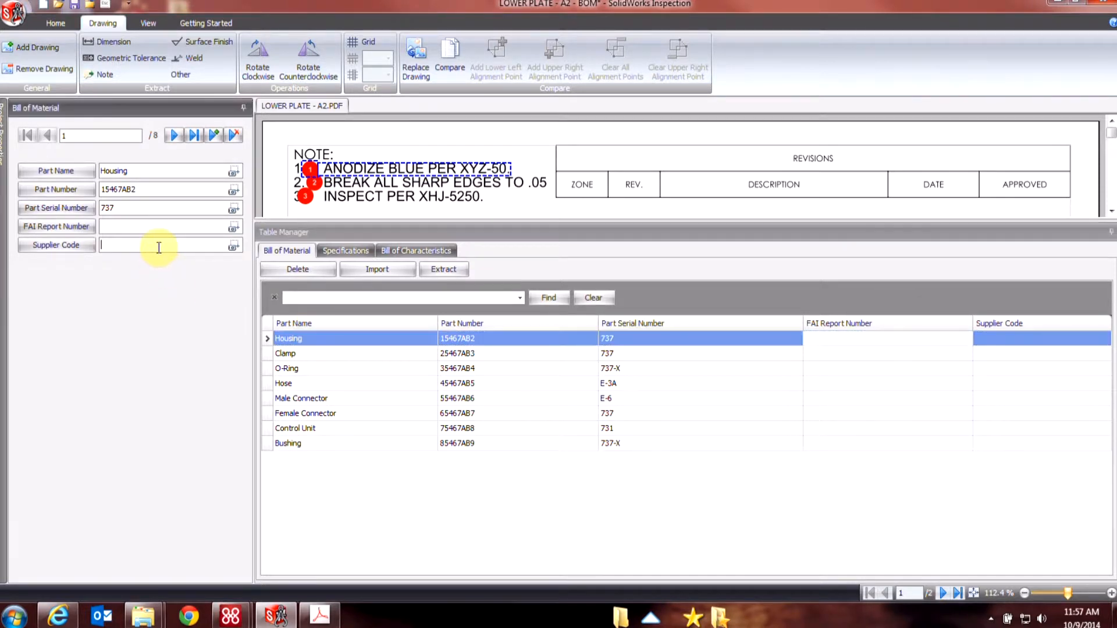
pyautogui.write('12345')
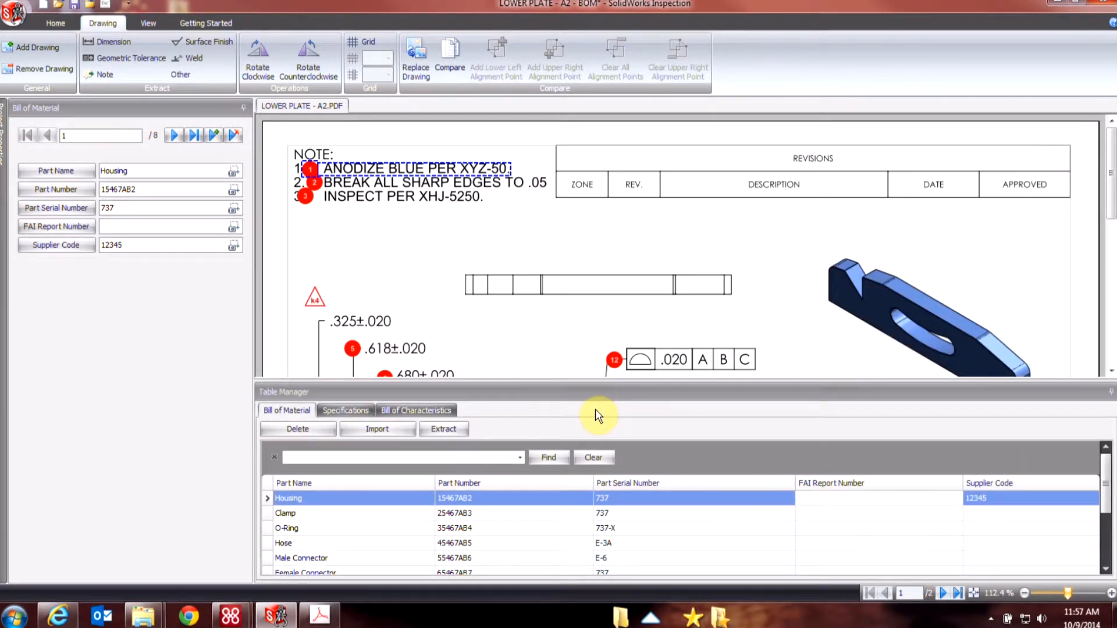
pyautogui.moveTo(354, 445)
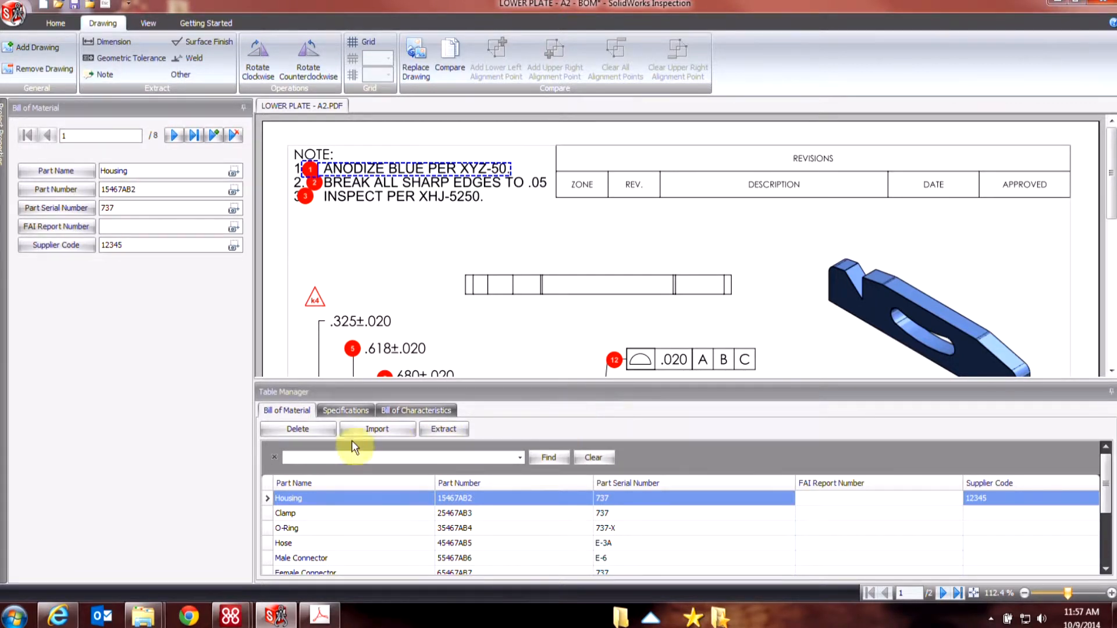
# Delete every imported part row so the Bill of Material holds zero records
pyautogui.click(296, 429)
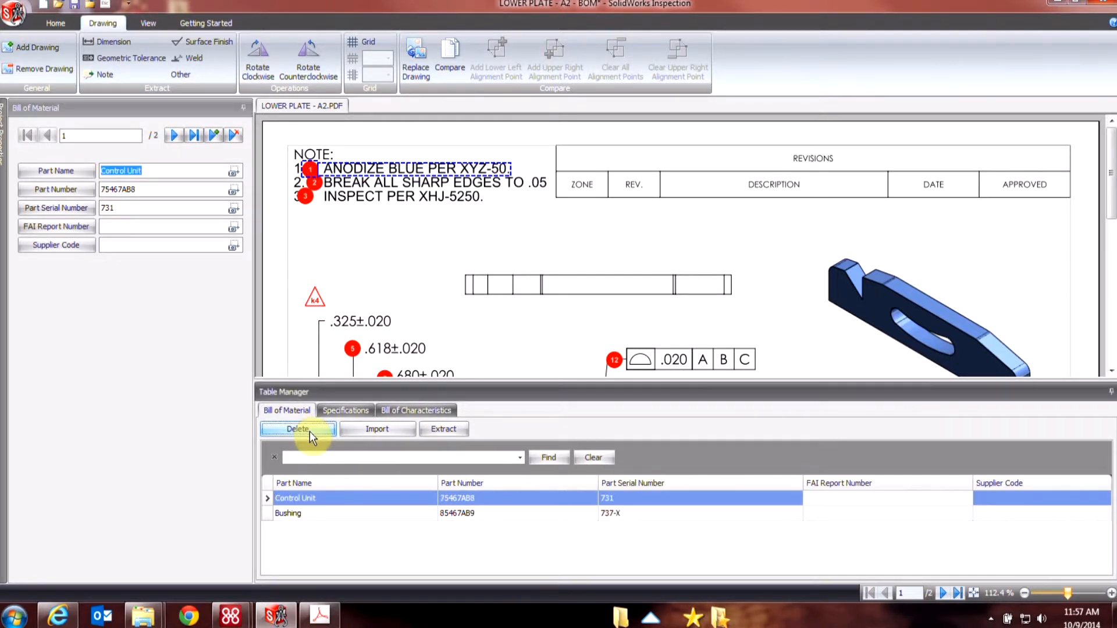
pyautogui.click(298, 430)
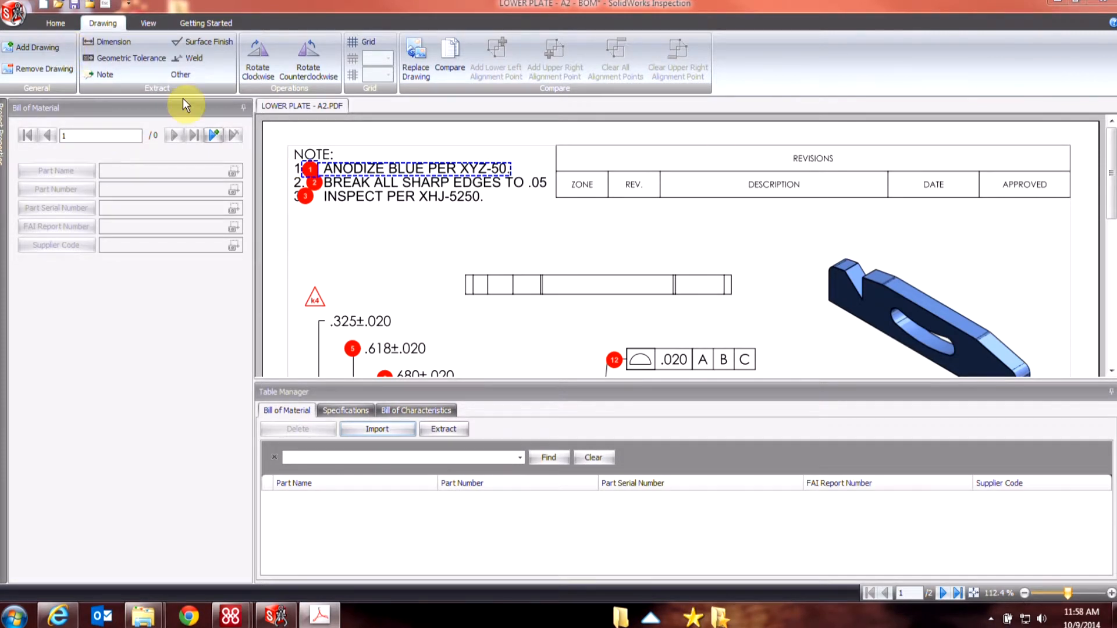
# Add the PARTS LIST-PL2.pdf drawing and bring its eight part rows into view at 100% zoom
pyautogui.click(377, 428)
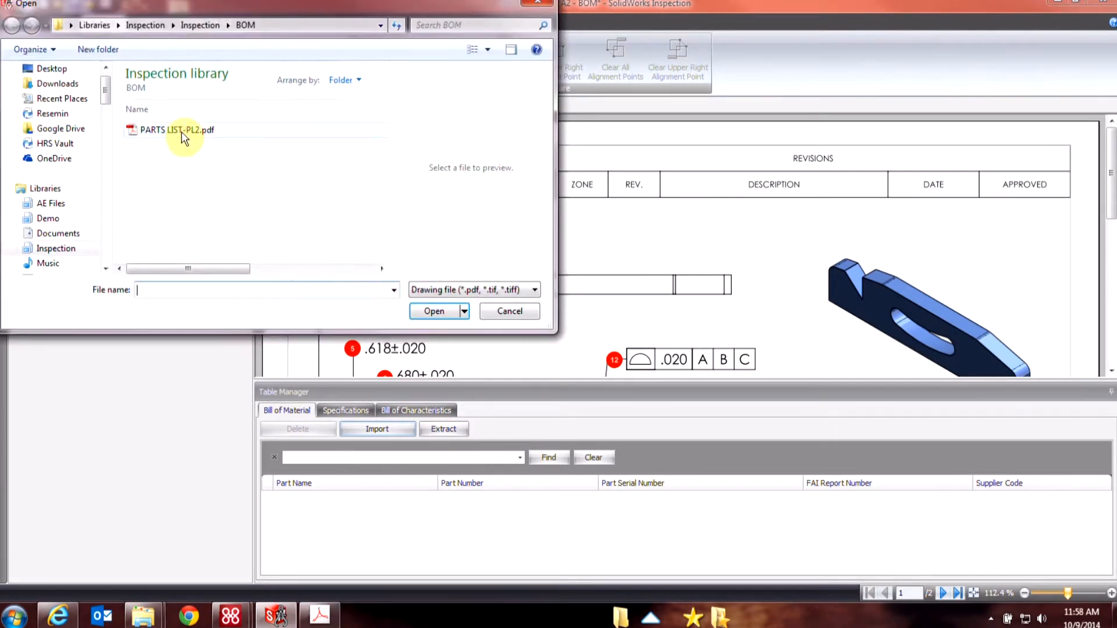
pyautogui.click(175, 129)
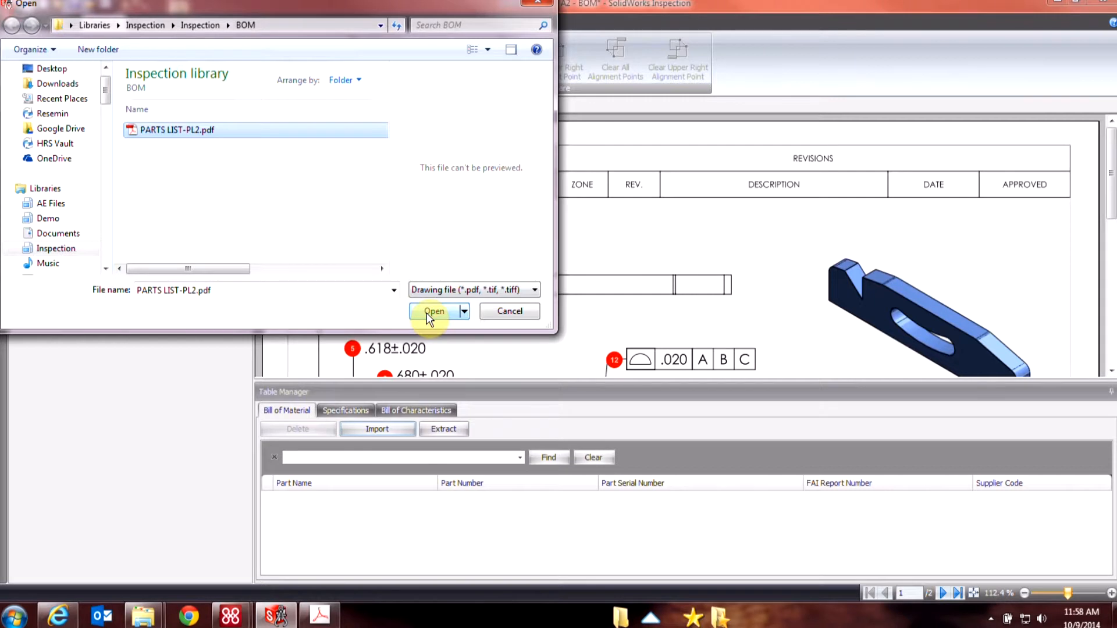
pyautogui.click(434, 311)
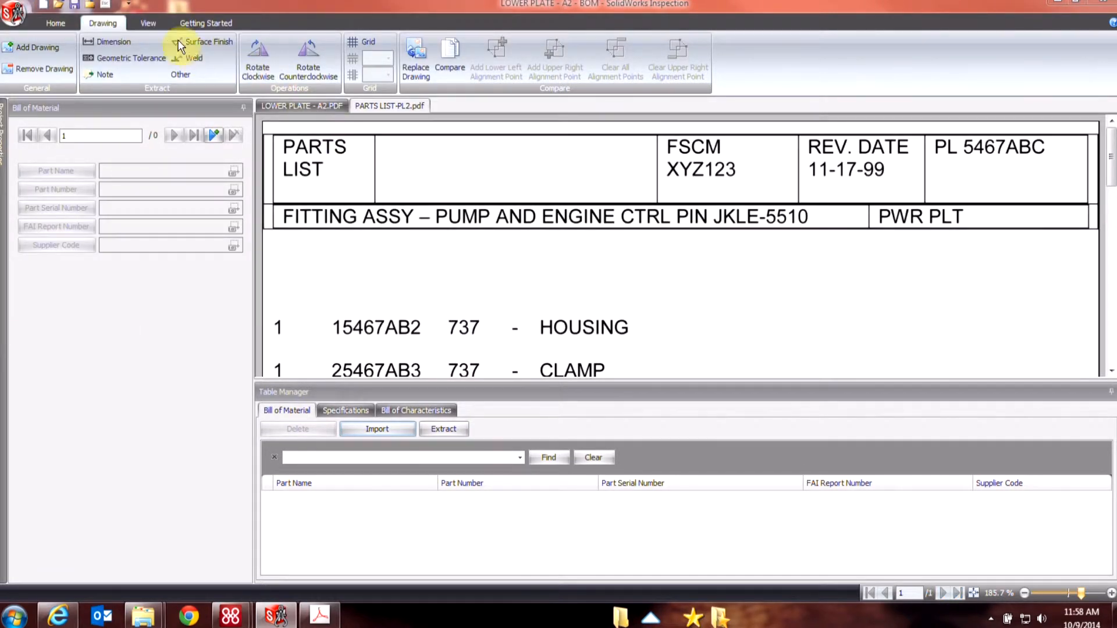
pyautogui.click(147, 24)
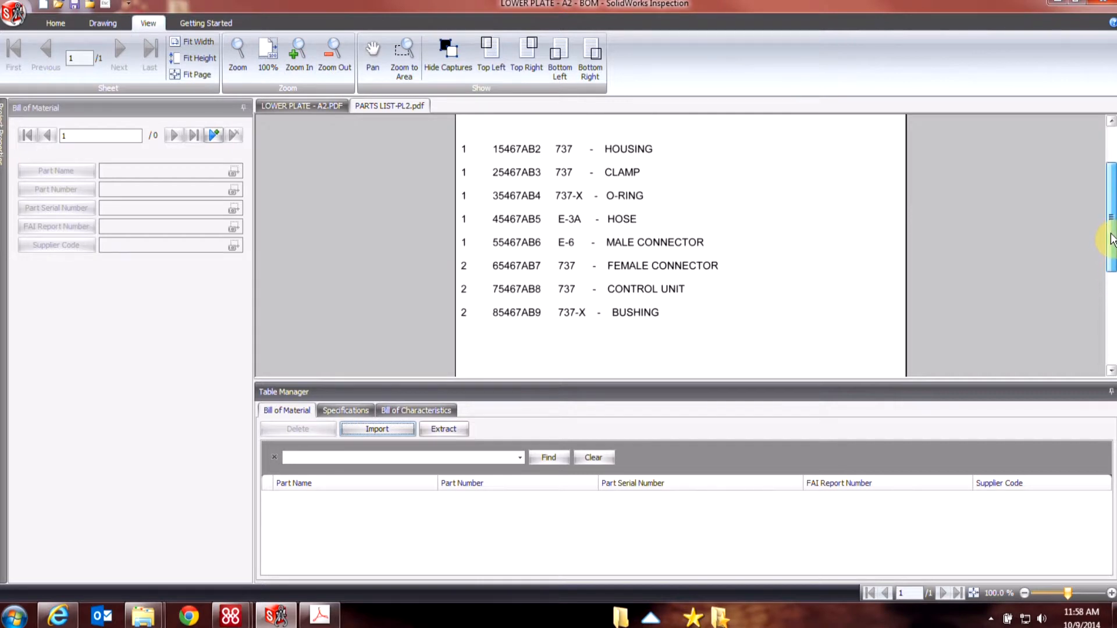
pyautogui.click(444, 430)
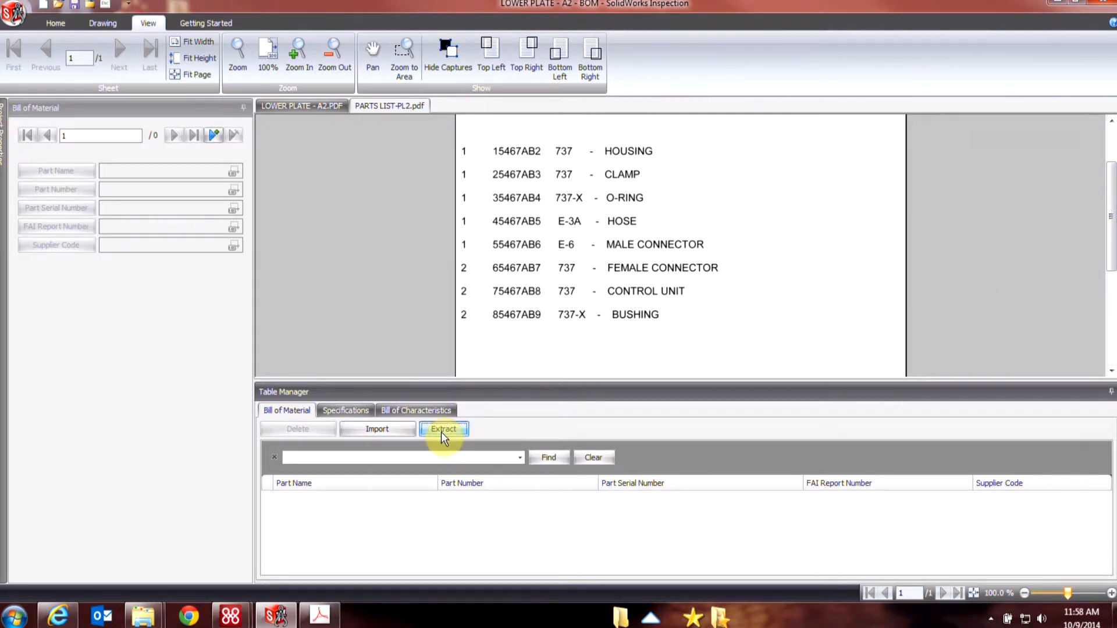
# Extract the parts list rows with Part Number, Part Name and Serial Number columns into the Bill of Material
pyautogui.click(443, 430)
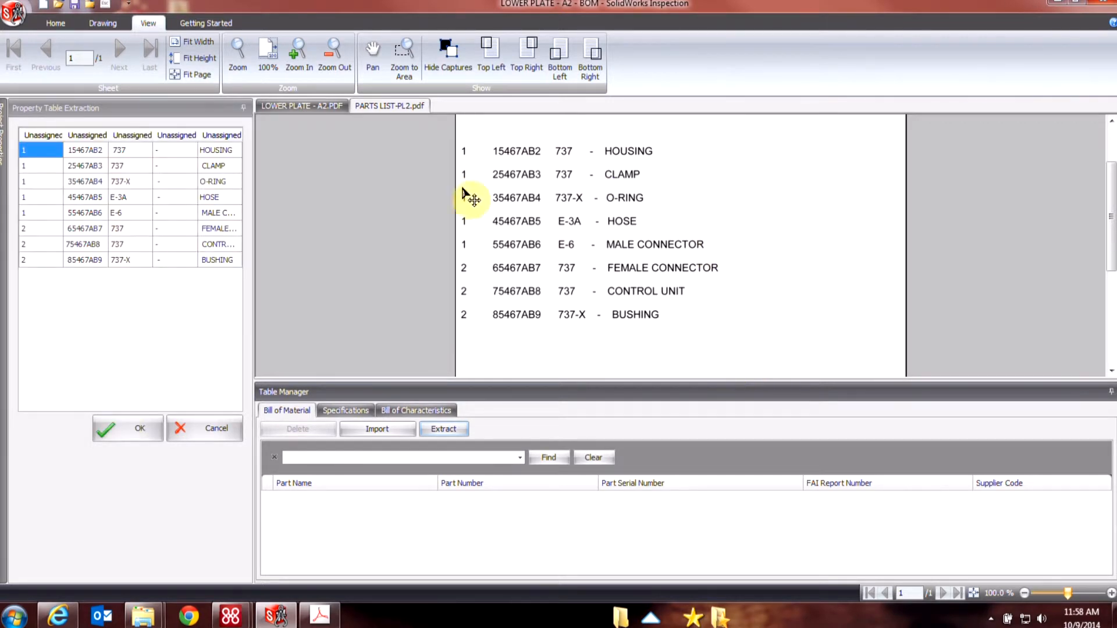
pyautogui.moveTo(140, 182)
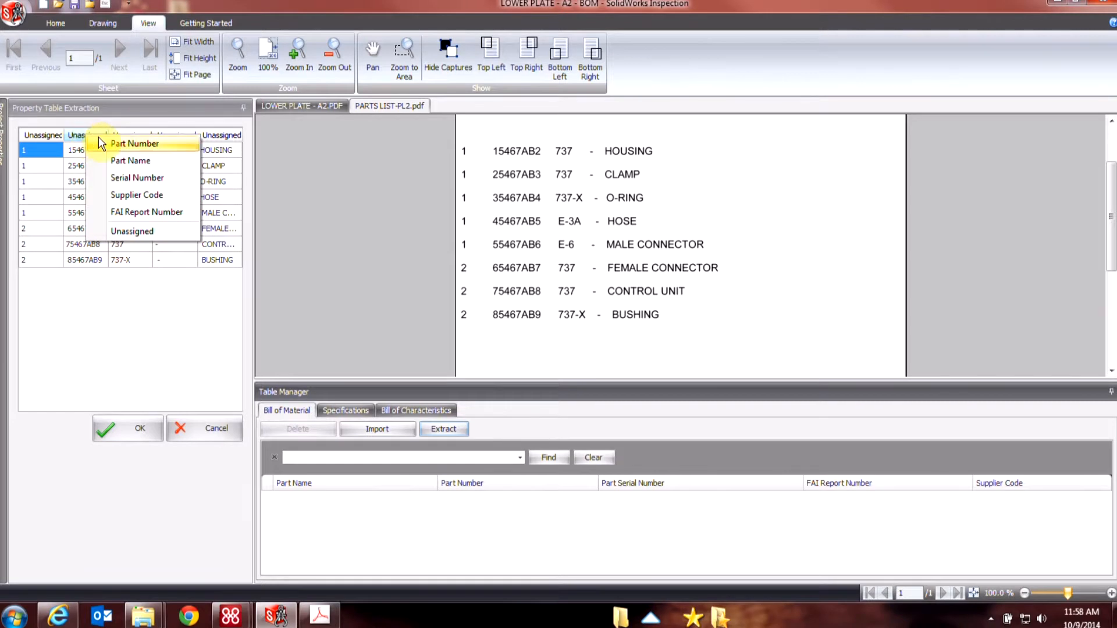
pyautogui.click(134, 143)
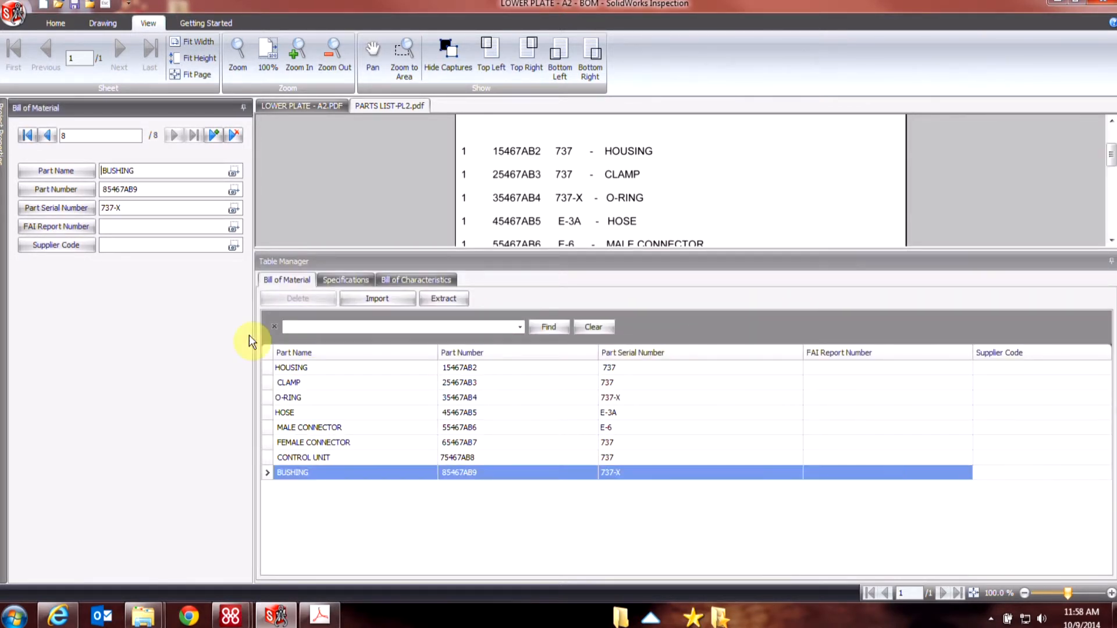
# Enter supplier code 12345 for the BUSHING record
pyautogui.write('12345')
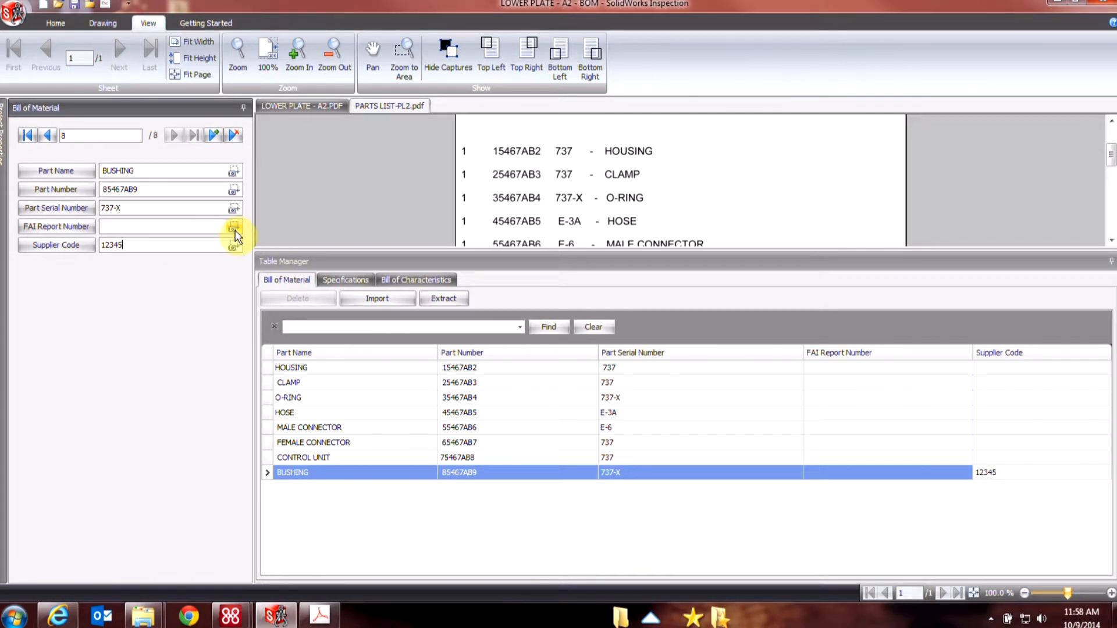
pyautogui.moveTo(1097, 107)
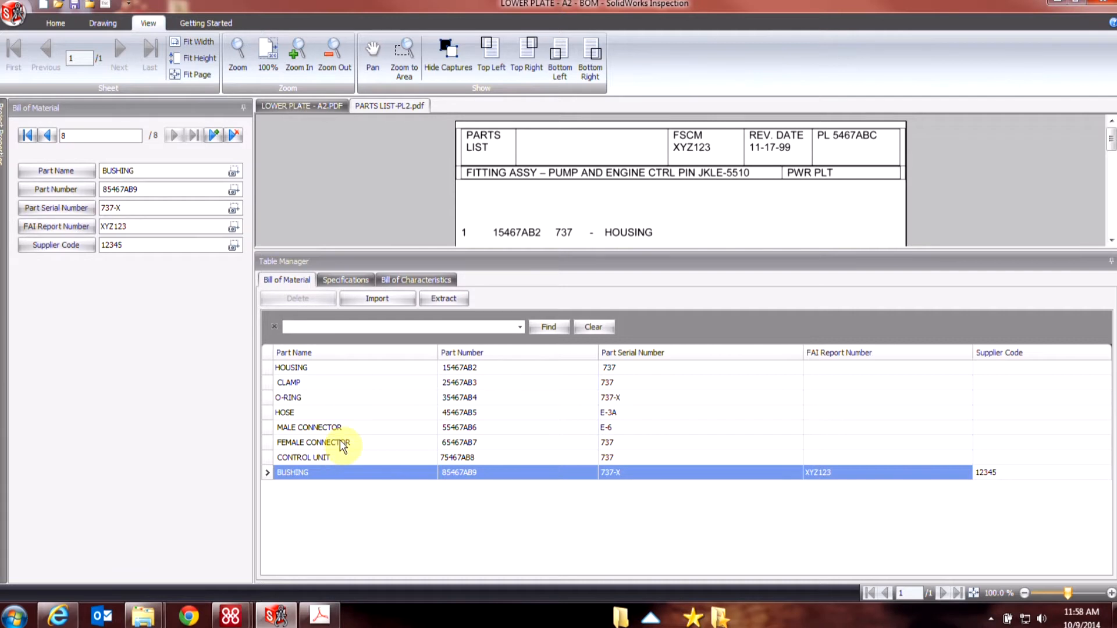
pyautogui.moveTo(408, 207)
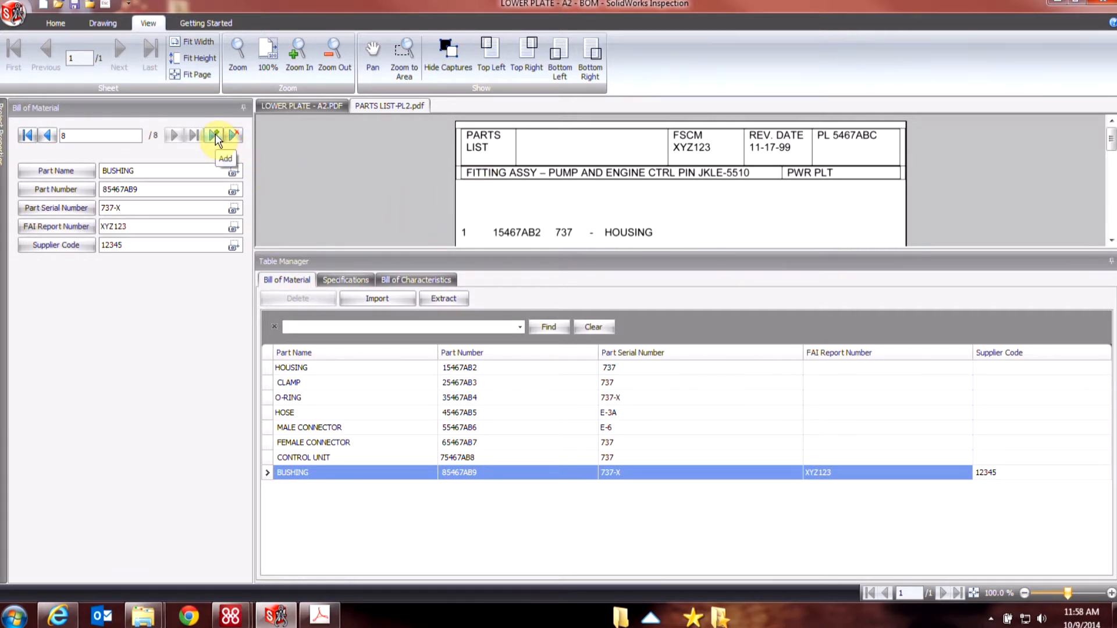
pyautogui.click(216, 135)
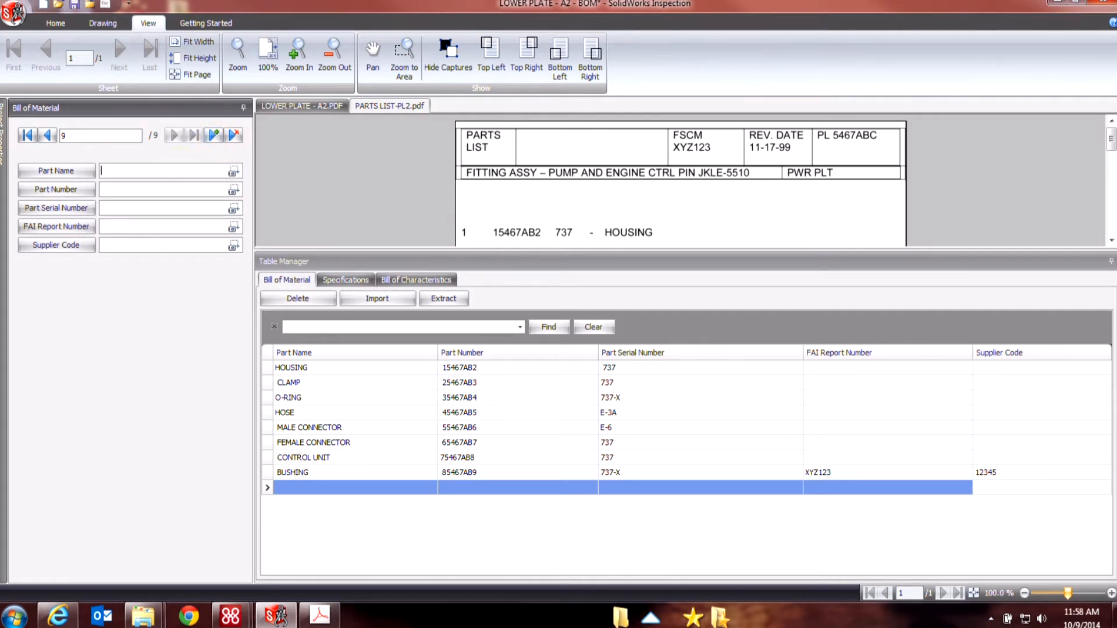
pyautogui.write('Part')
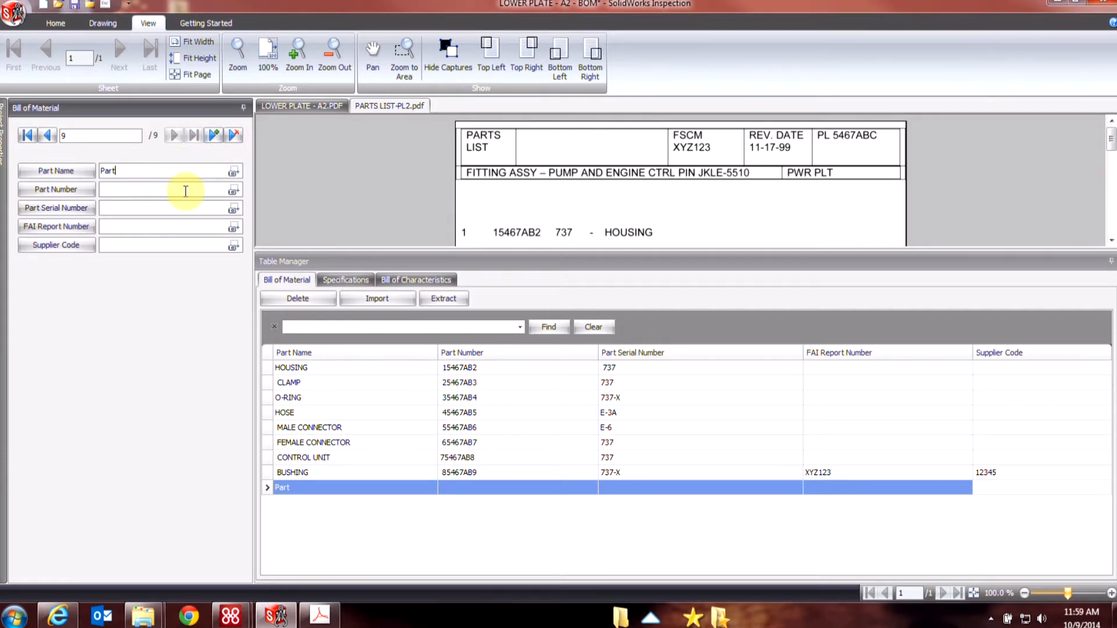
pyautogui.write('12345')
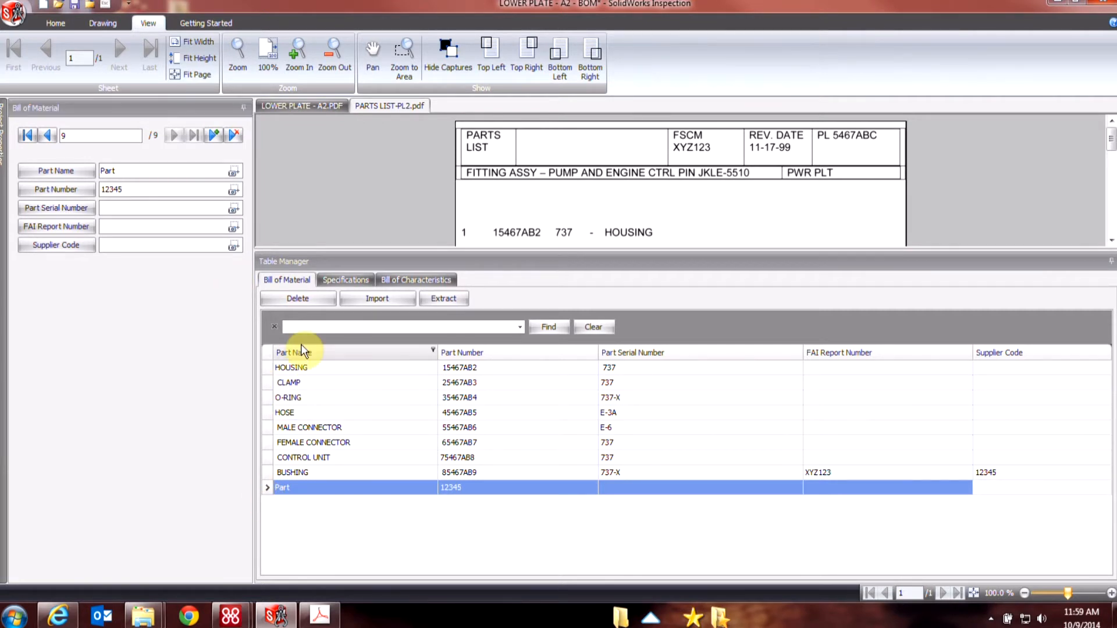
pyautogui.click(296, 298)
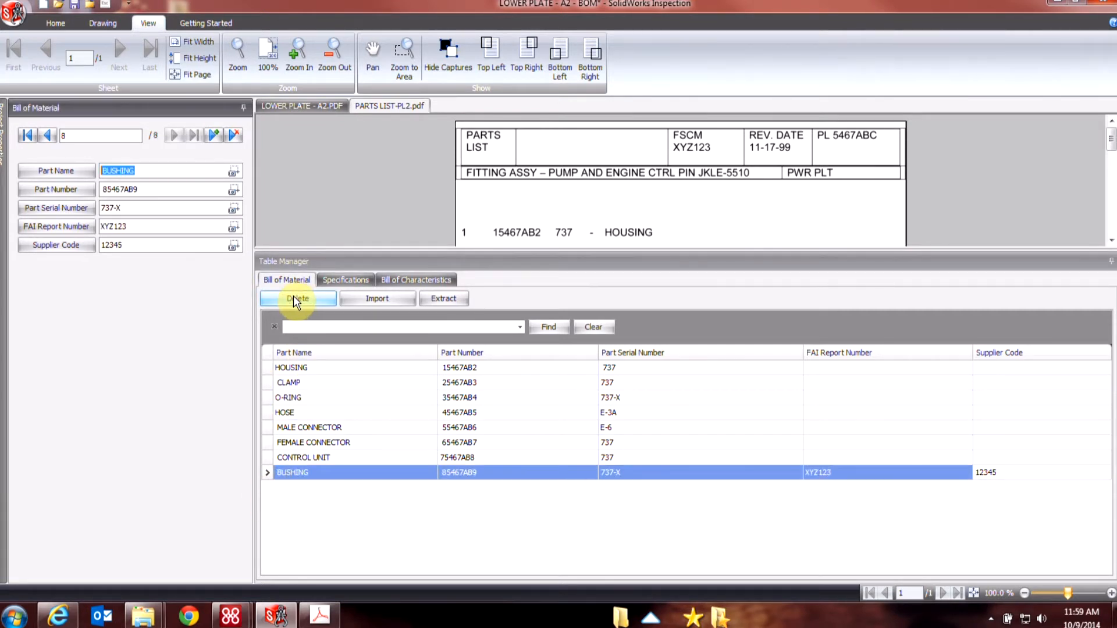
pyautogui.moveTo(388, 513)
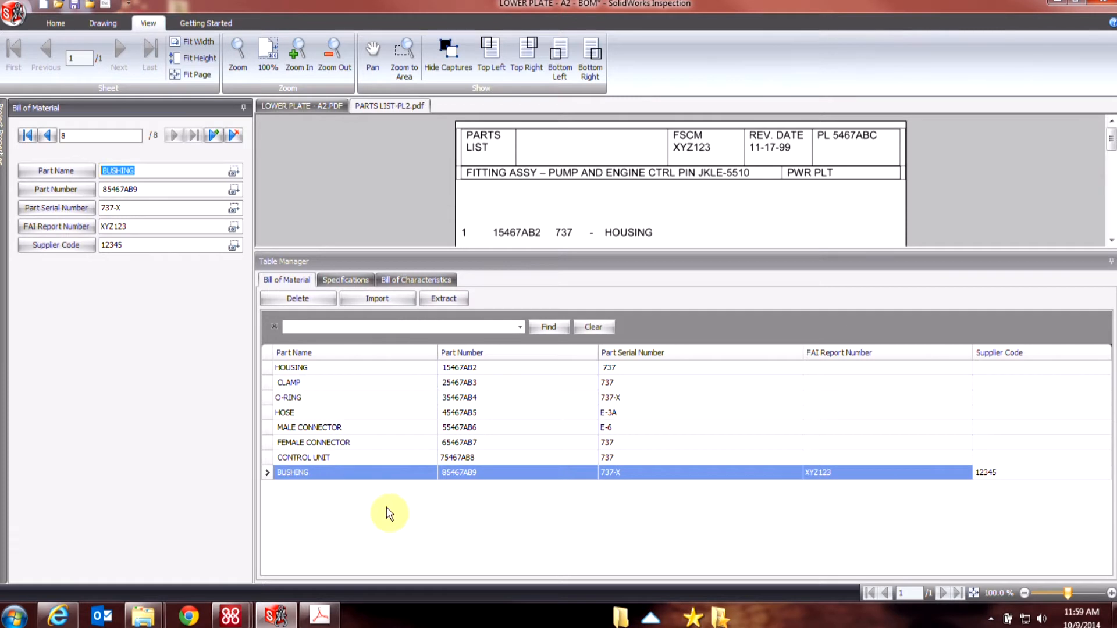
# Publish the LOWER PLATE - A2 inspection to Excel using the AS9102 (Image captures) template
pyautogui.click(55, 23)
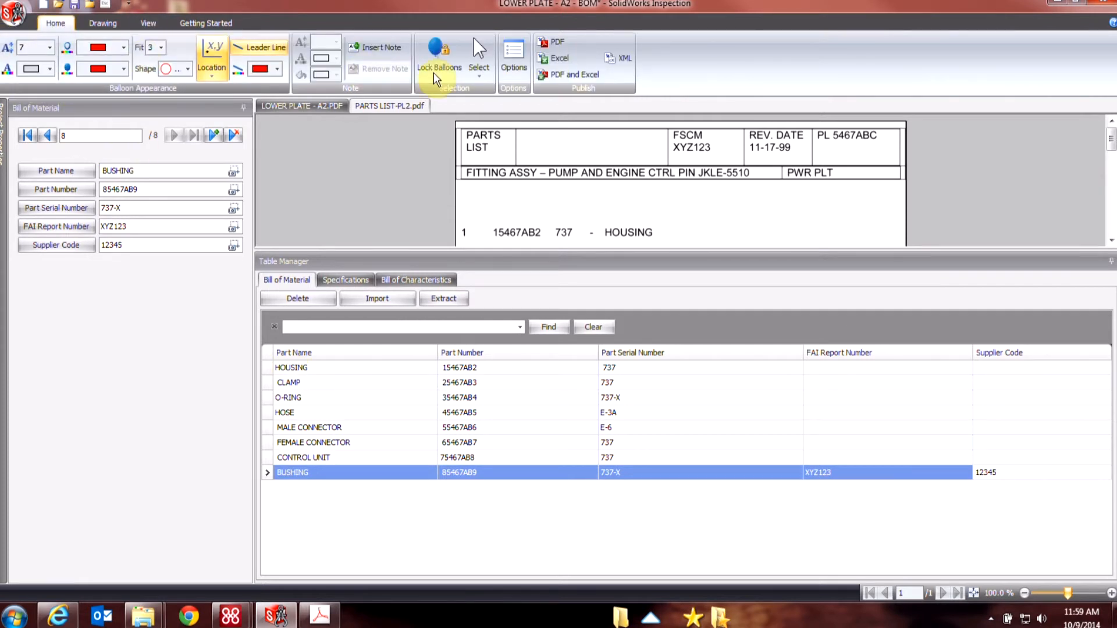
pyautogui.click(560, 58)
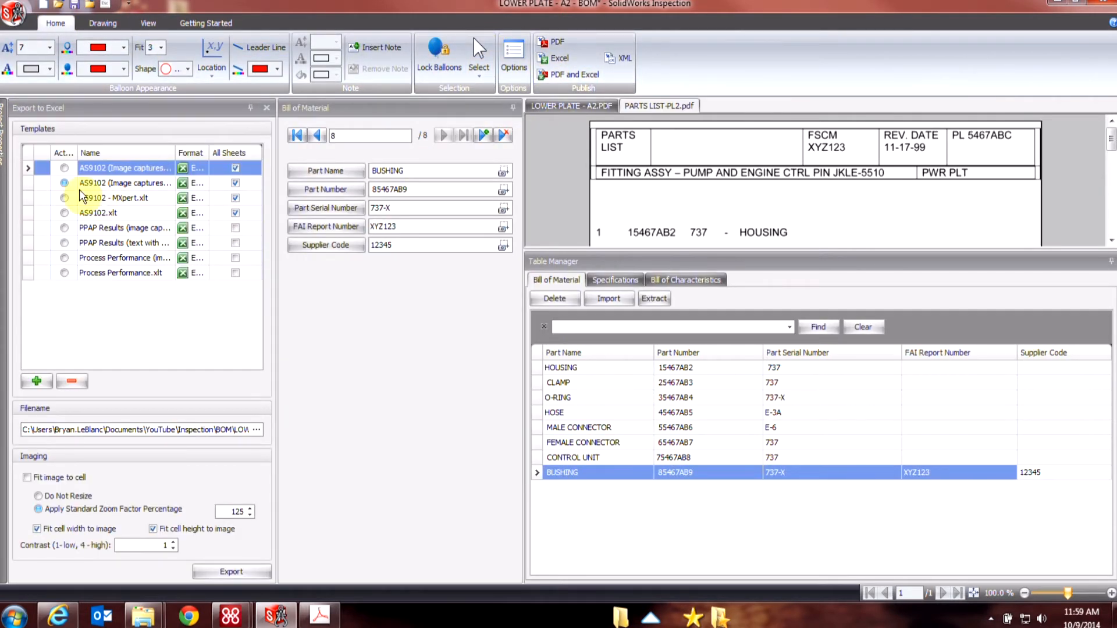
pyautogui.click(125, 183)
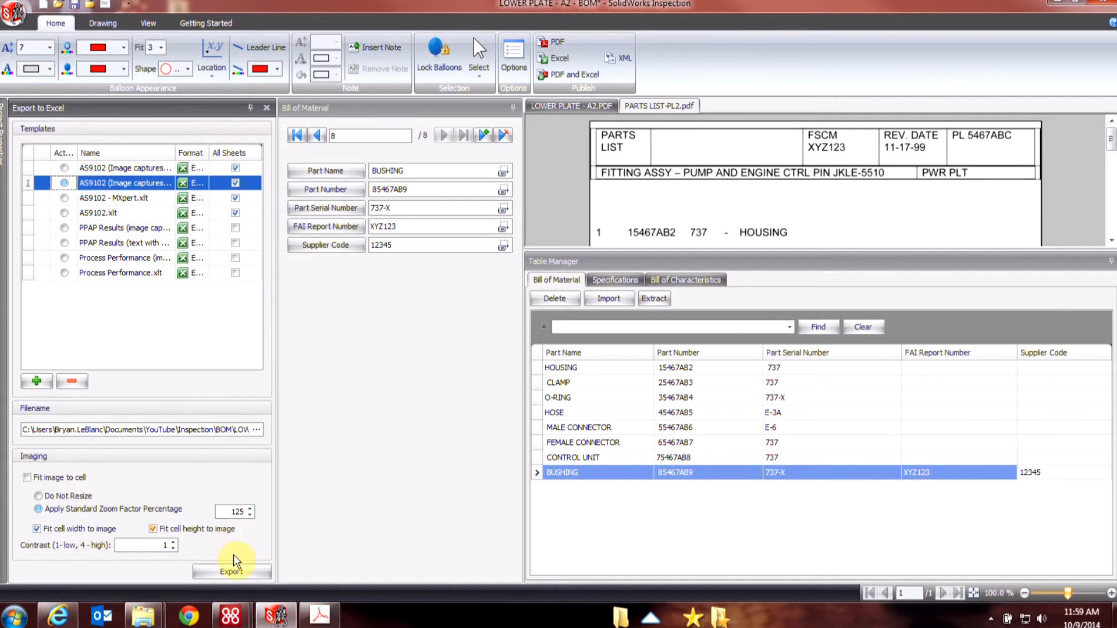
pyautogui.click(231, 571)
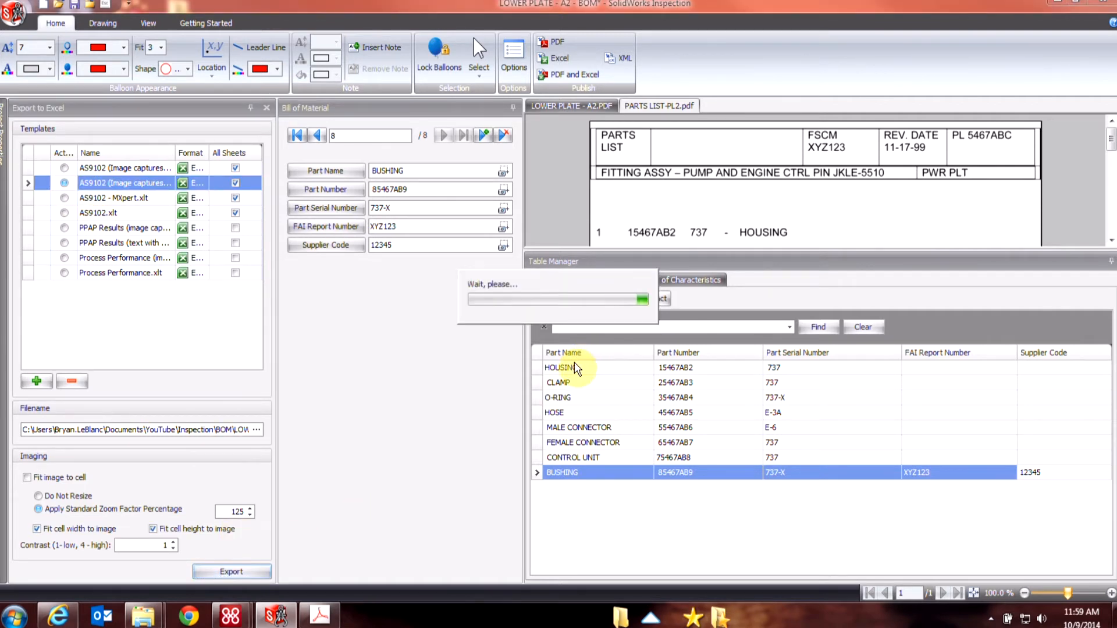
pyautogui.click(232, 571)
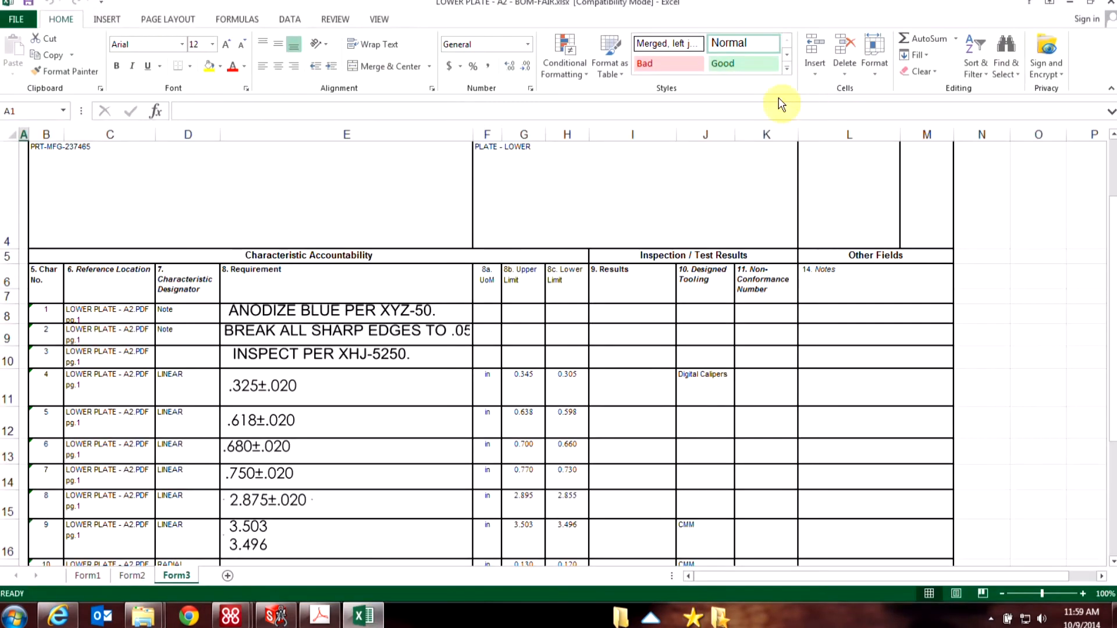
# Show the Form1 sheet listing the eight exported parts with BUSHING's FAI report XYZ123
pyautogui.click(88, 574)
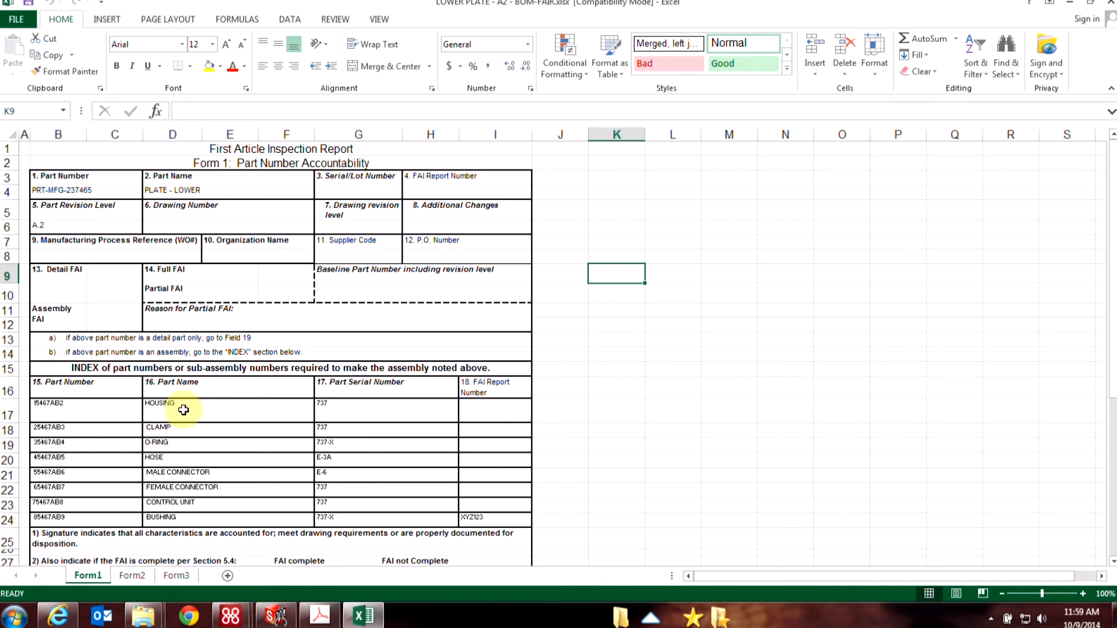
pyautogui.moveTo(583, 351)
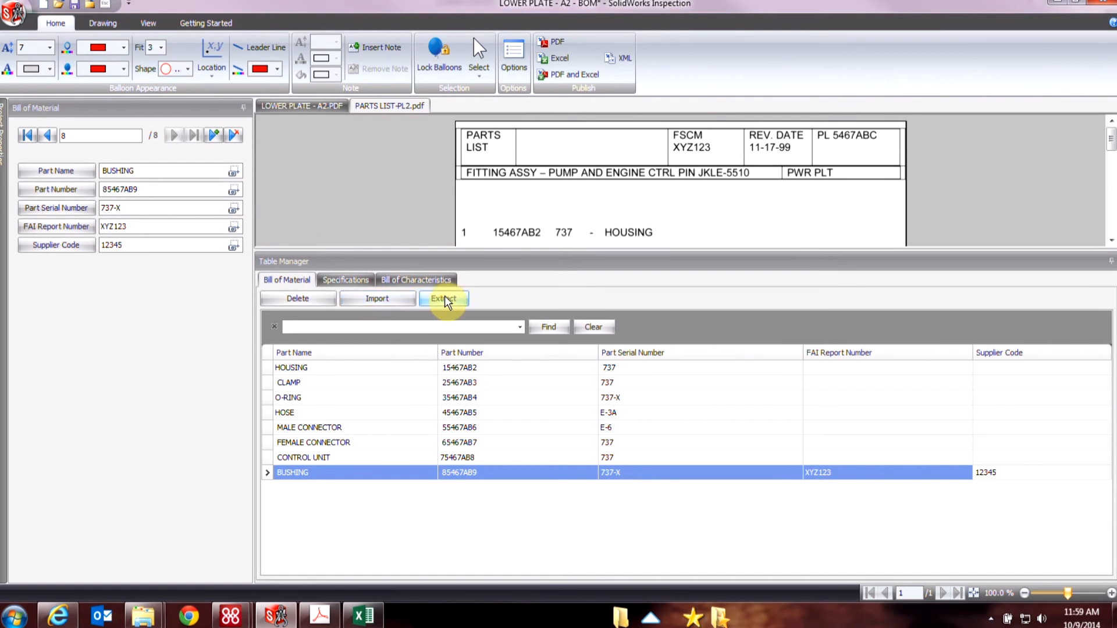
pyautogui.moveTo(530, 295)
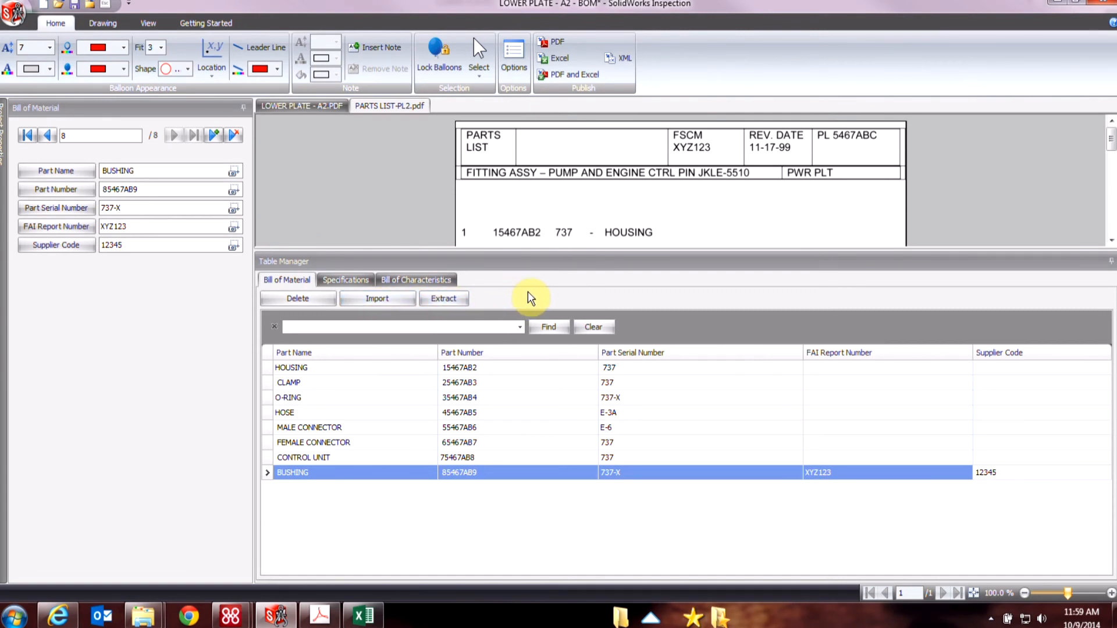